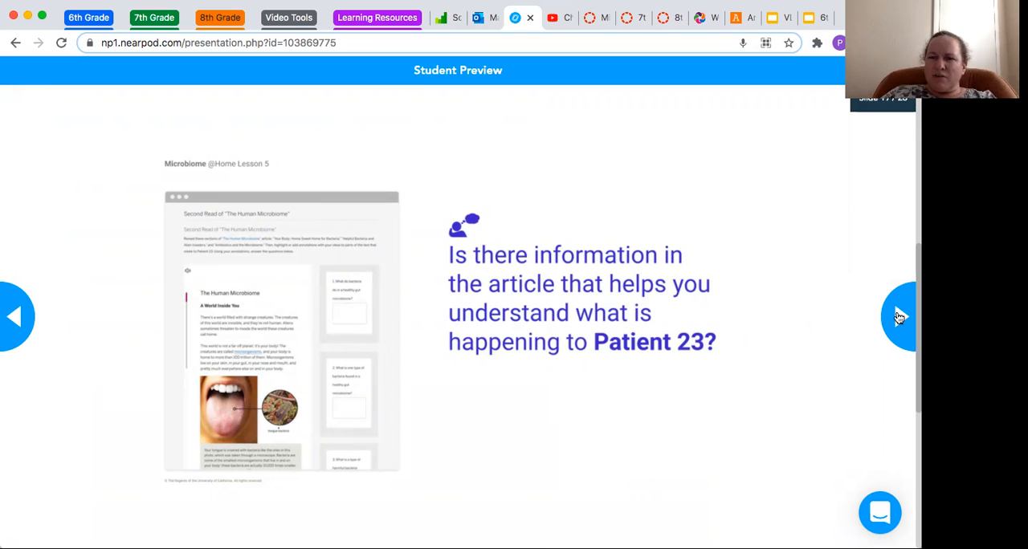
Advance the student preview to the slide on revising Patient 23 explanations from the second read
{"action": "left_click", "coordinate": [900, 315]}
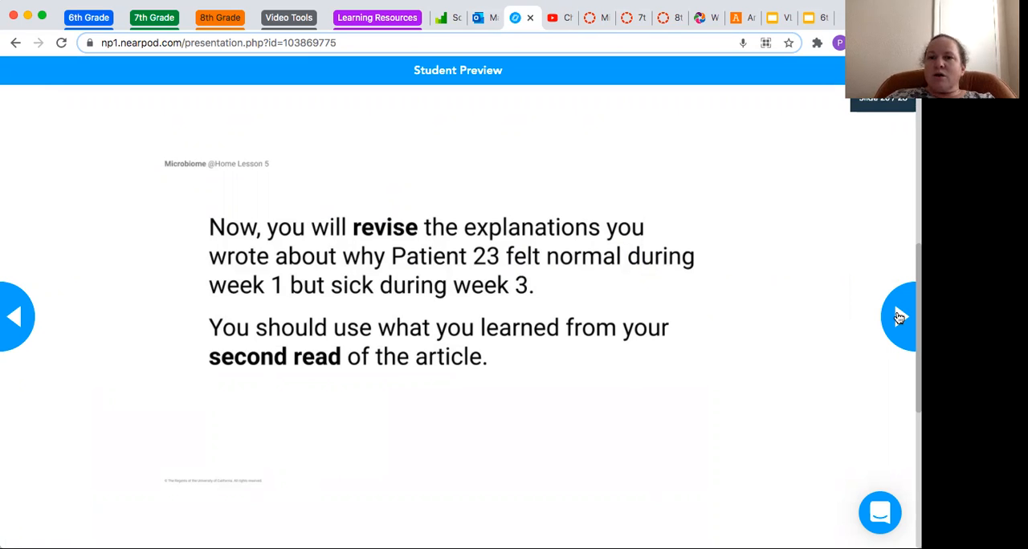
Advance past the transition to the open-ended reflection question with its empty answer box
{"action": "left_click", "coordinate": [900, 315]}
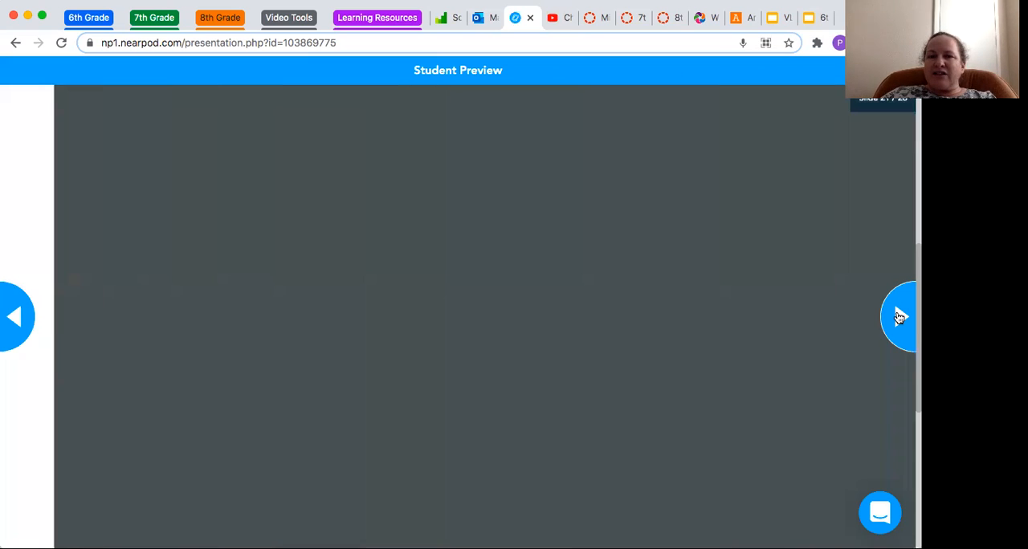
{"action": "left_click", "coordinate": [899, 314]}
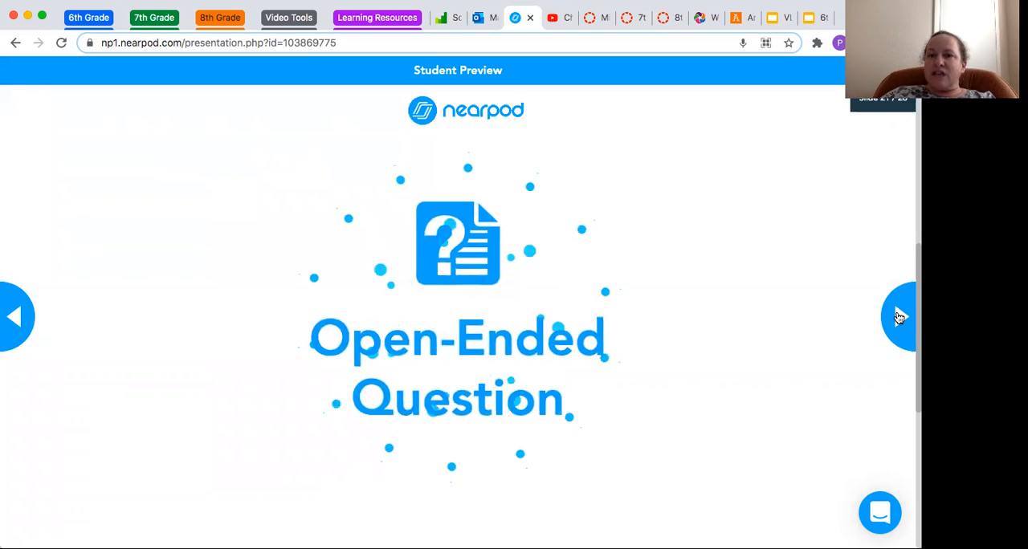
{"action": "left_click", "coordinate": [899, 315]}
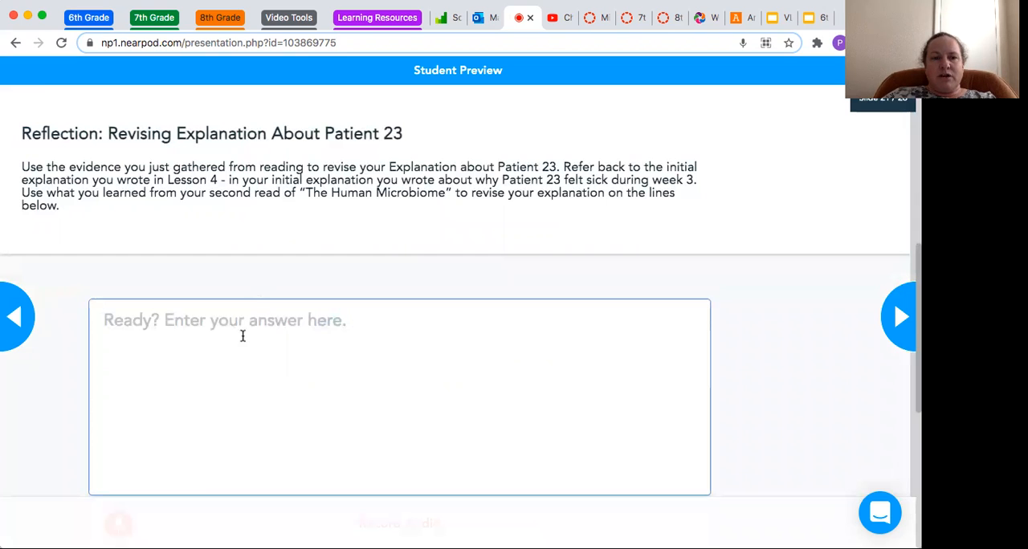
{"action": "mouse_move", "coordinate": [222, 336]}
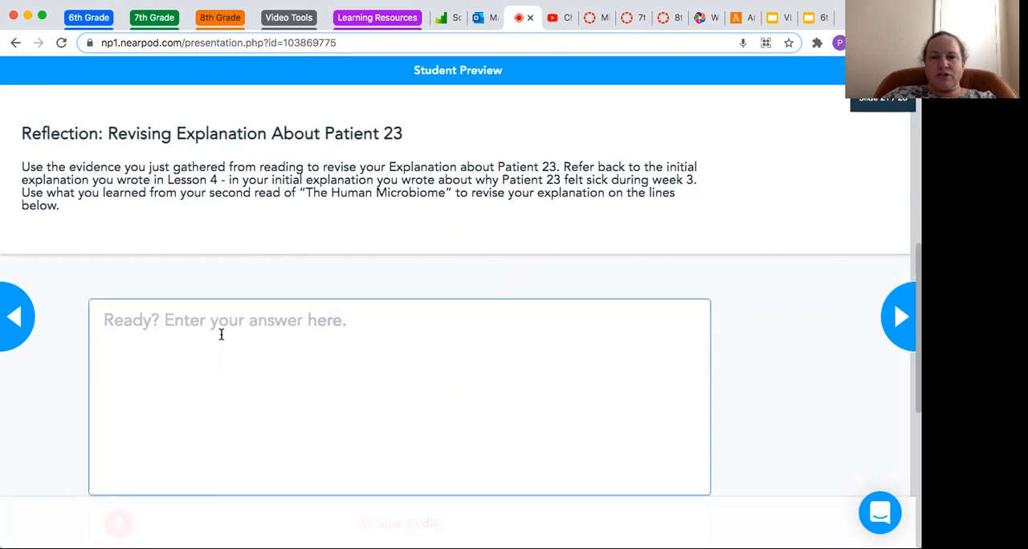